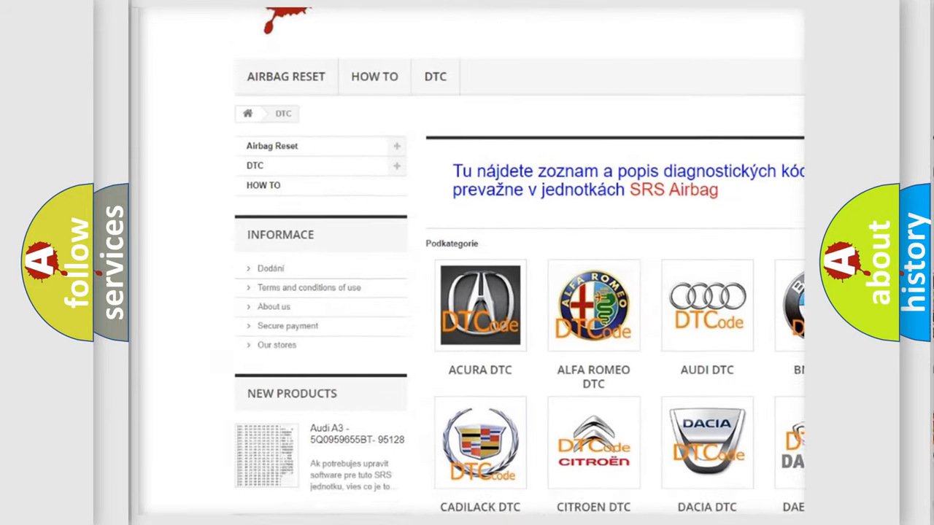
{"action": "scroll", "scroll_direction": "down", "scroll_amount": 3}
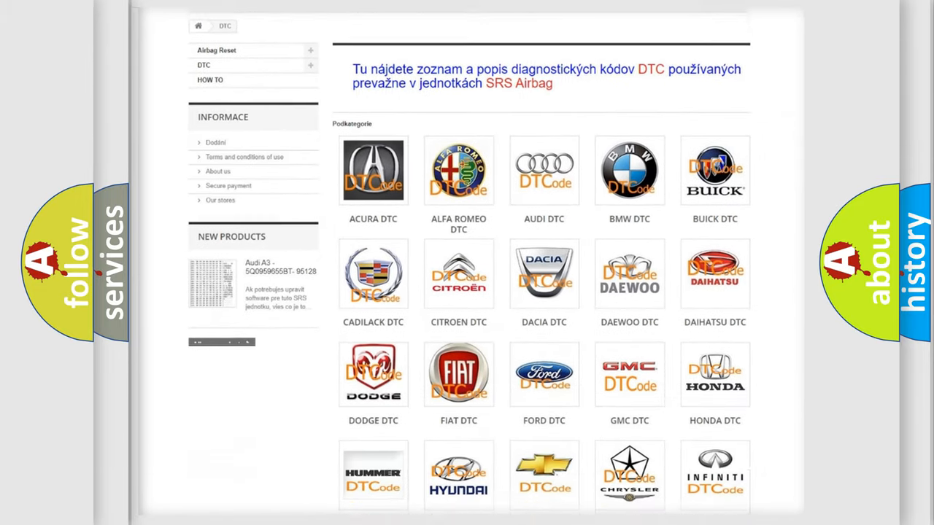
{"action": "scroll", "scroll_direction": "down", "scroll_amount": 3}
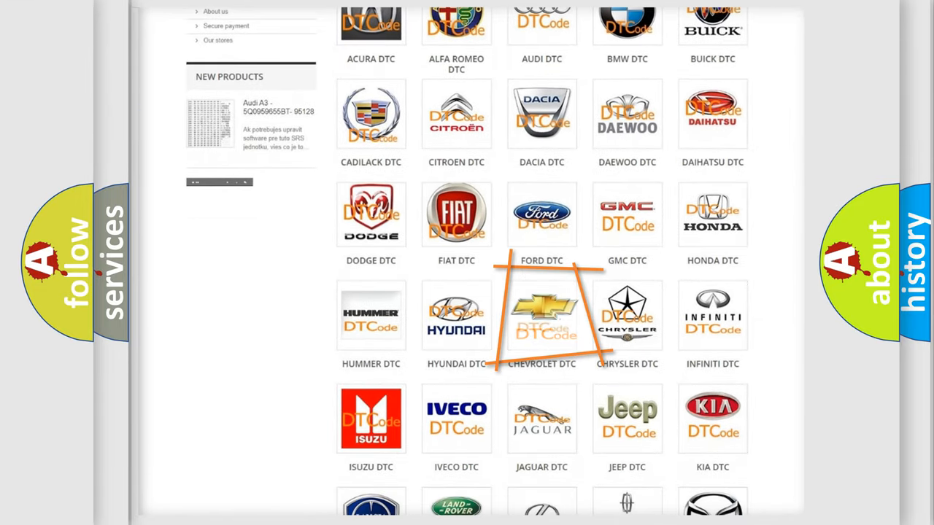